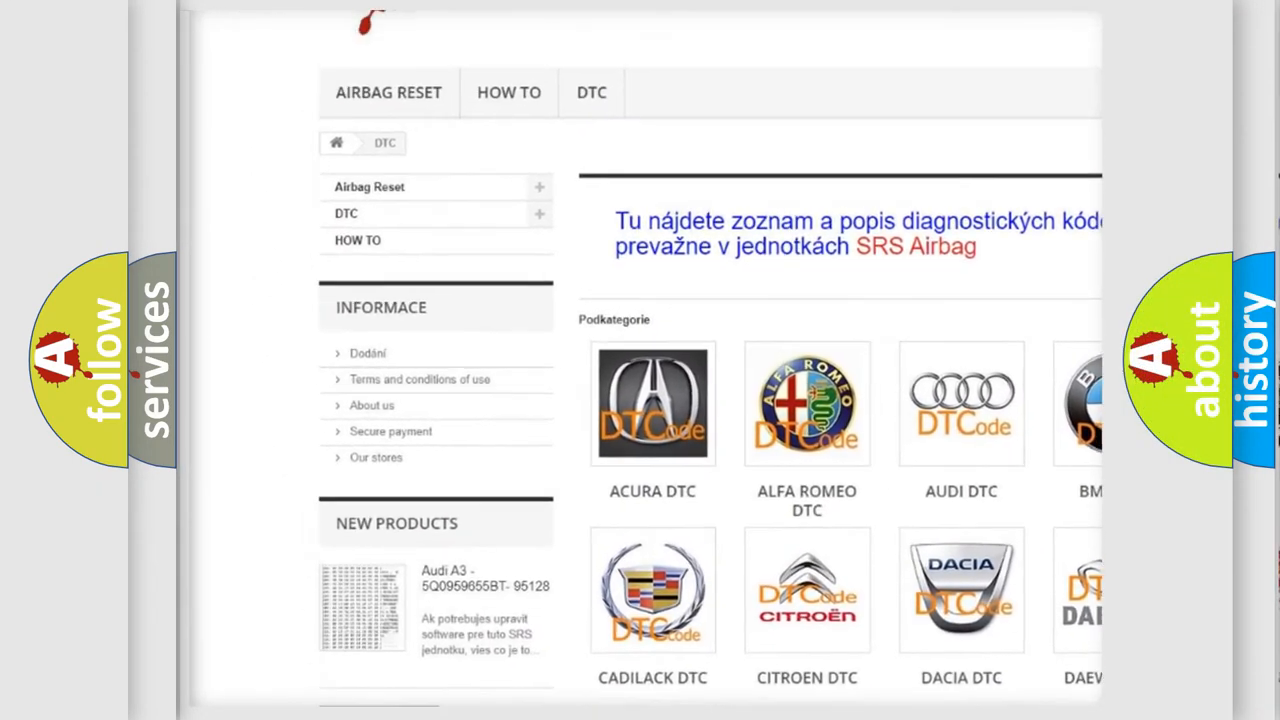
{"action": "scroll", "scroll_direction": "down", "scroll_amount": 3}
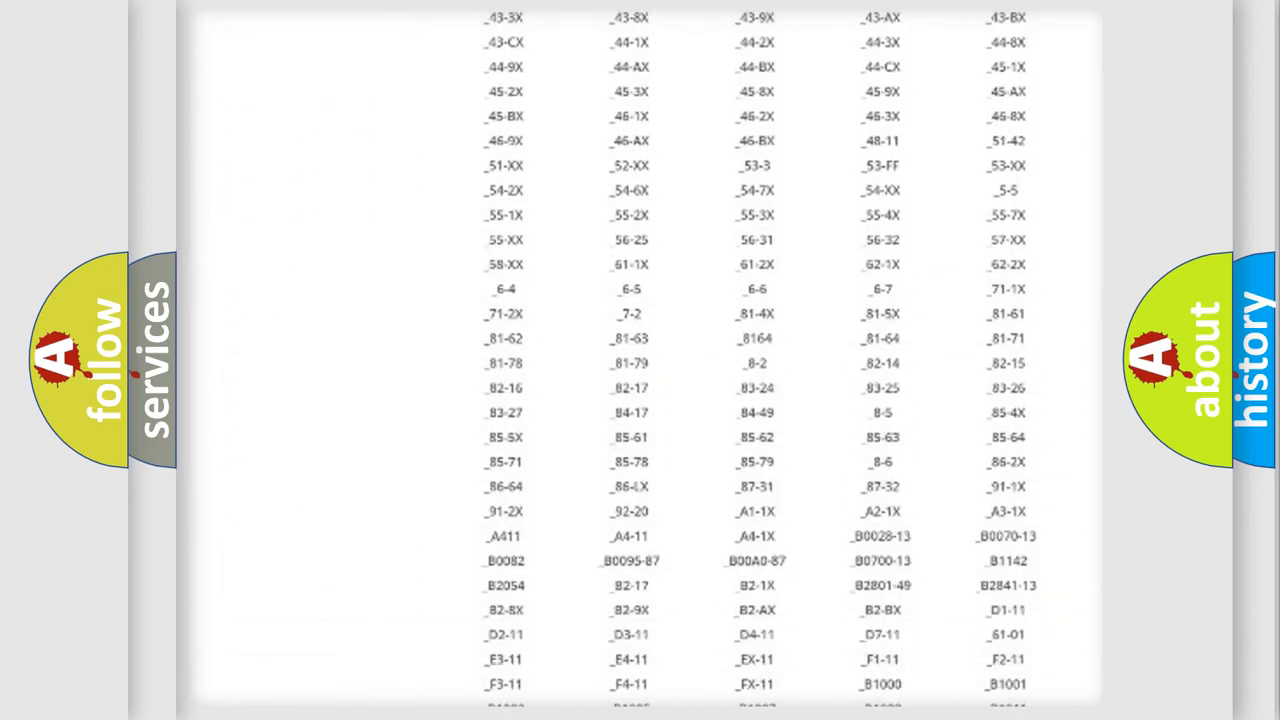
{"action": "scroll", "scroll_direction": "down", "scroll_amount": 3}
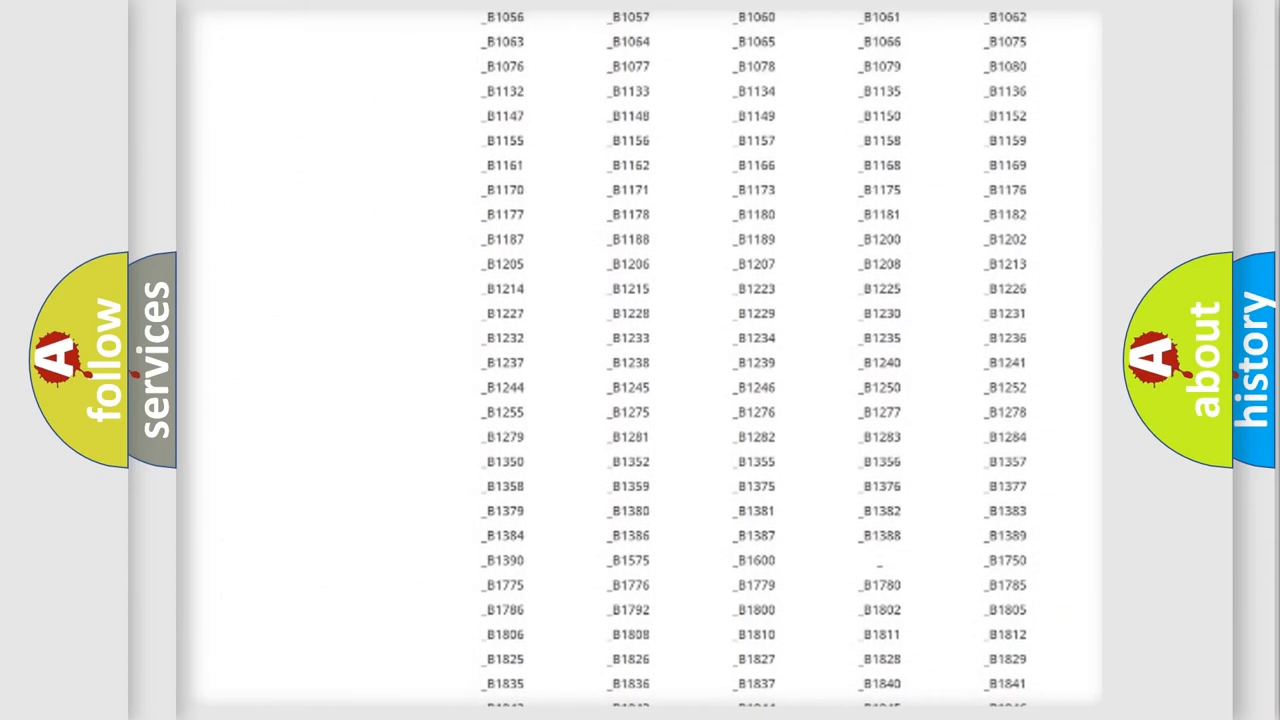